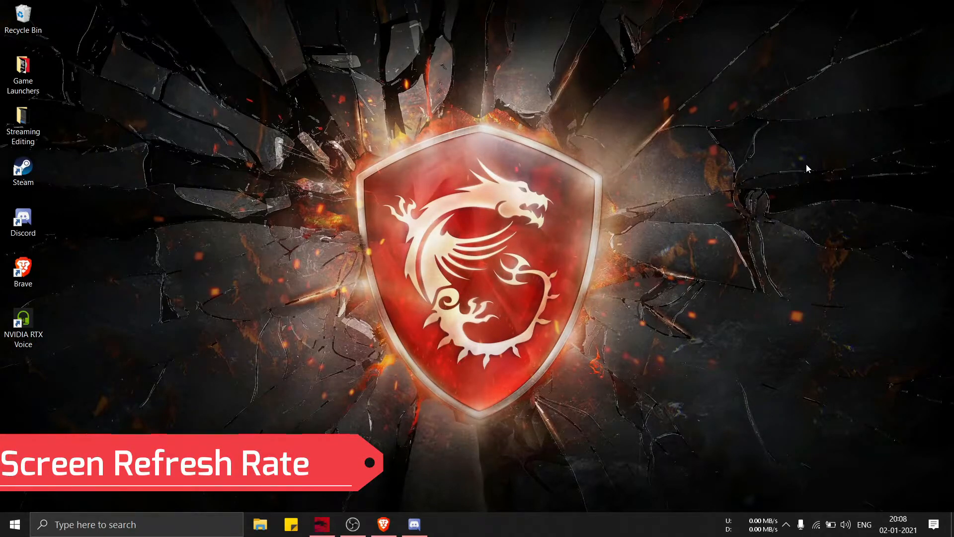
{"action": "mouse_move", "coordinate": [486, 128]}
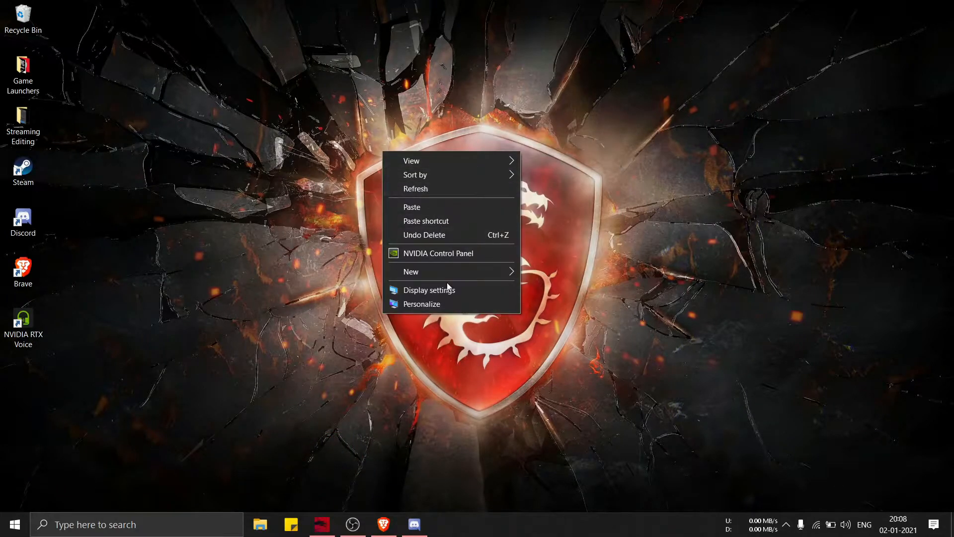
Show the advanced display info confirming the laptop screen's 144 Hz refresh rate, then close Settings.
{"action": "left_click", "coordinate": [429, 289]}
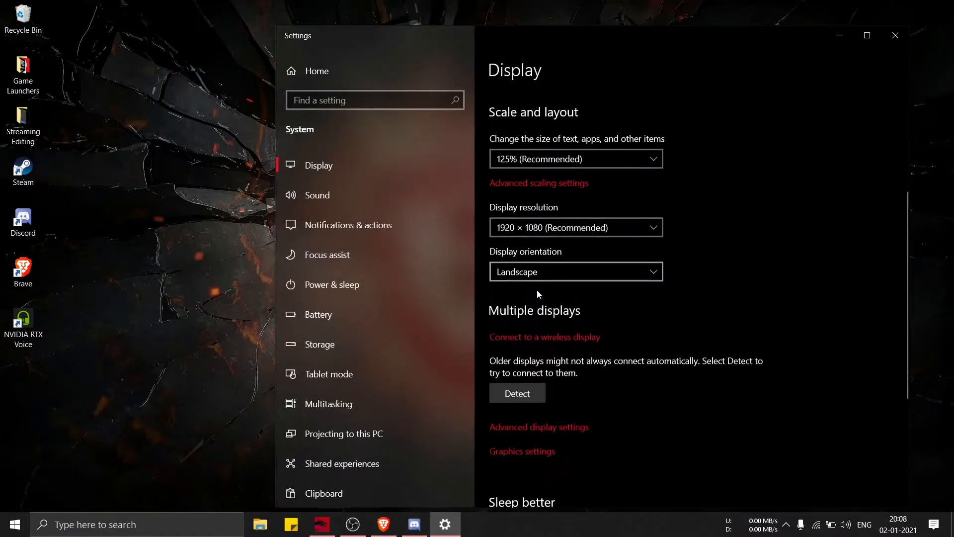
{"action": "left_click", "coordinate": [538, 427]}
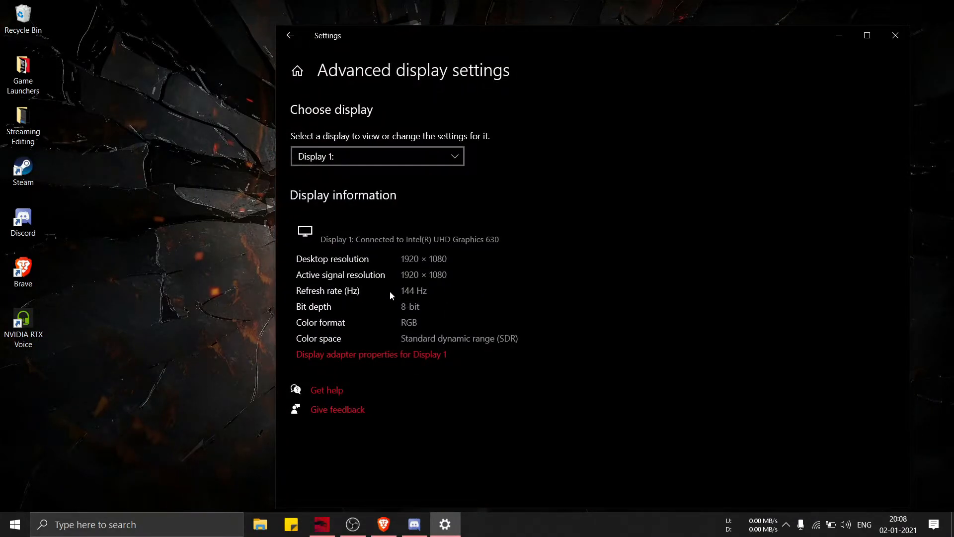
{"action": "left_click", "coordinate": [894, 35]}
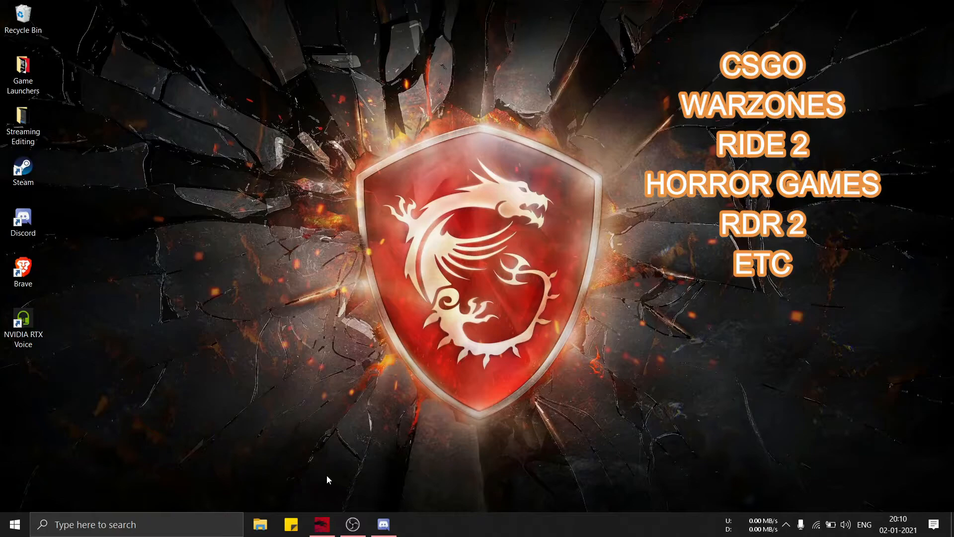
{"action": "mouse_move", "coordinate": [322, 493]}
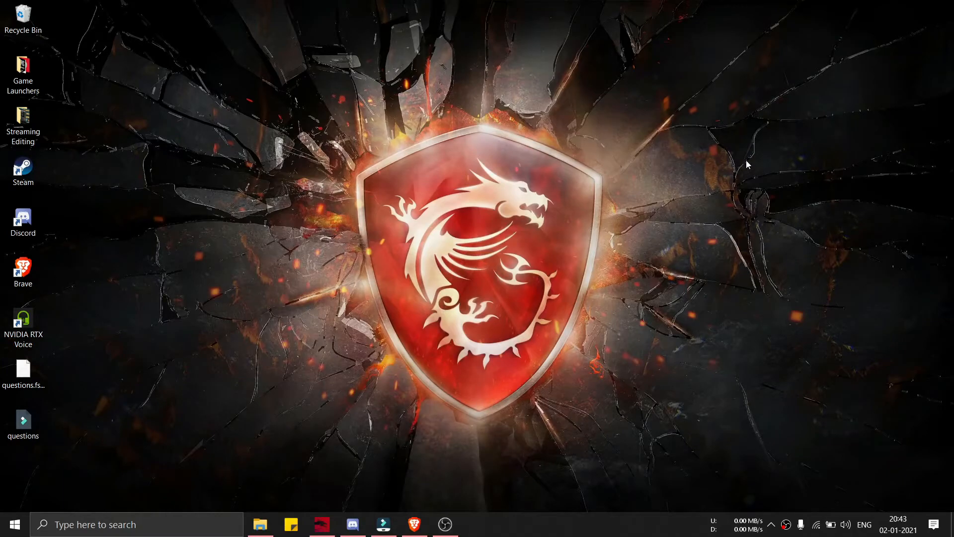
{"action": "mouse_move", "coordinate": [741, 166]}
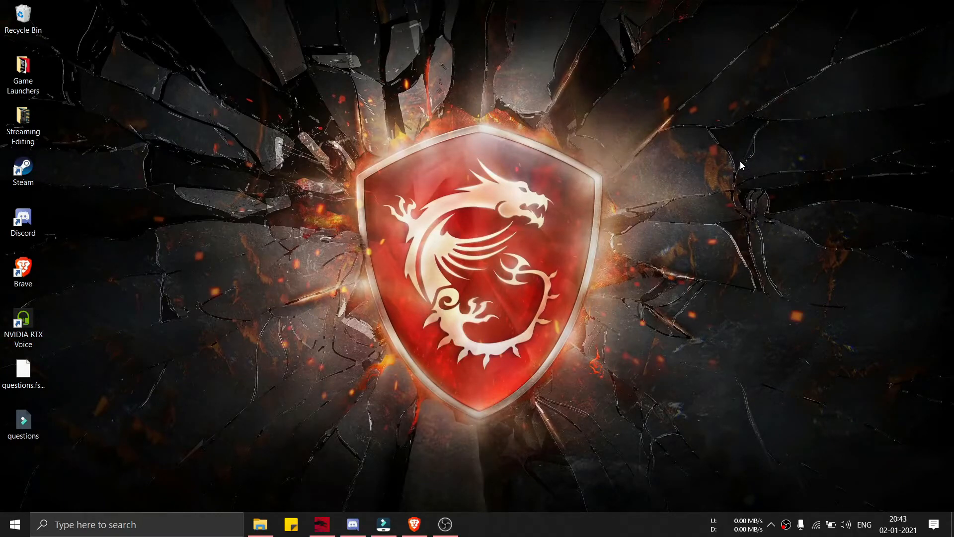